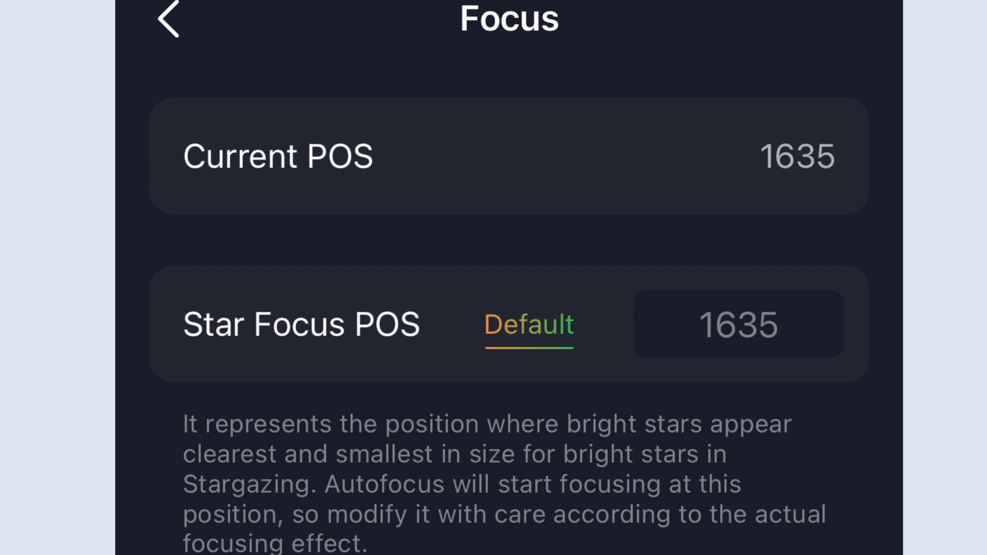
Step: Return to the device settings list showing Volume on Loud and firmware v4.02
left_click(166, 18)
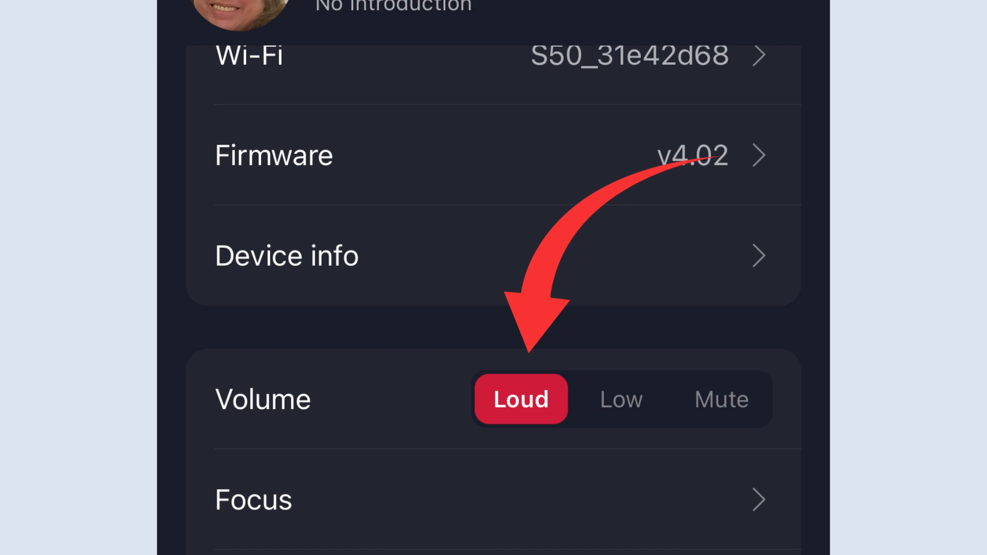